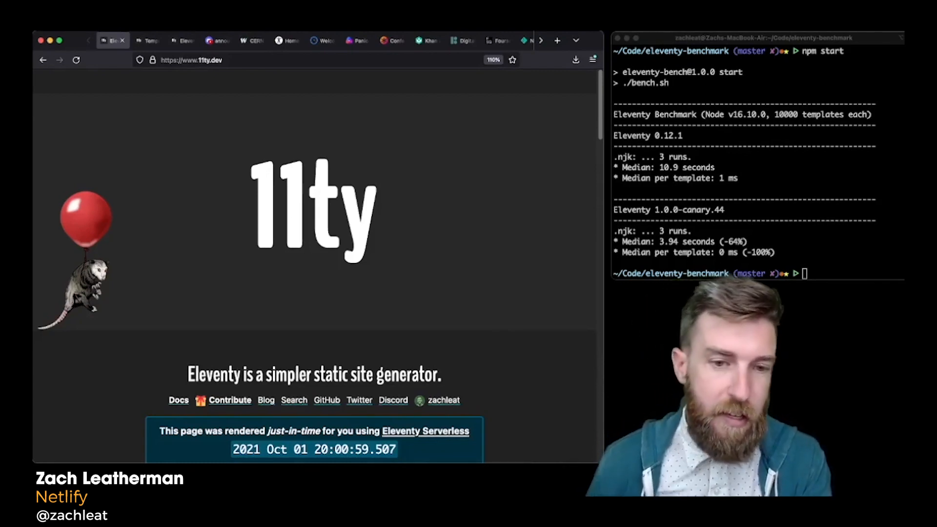
Scroll the 11ty.dev homepage down to the 'Eleventy is supported by…' sponsors section
scroll("down", 3)
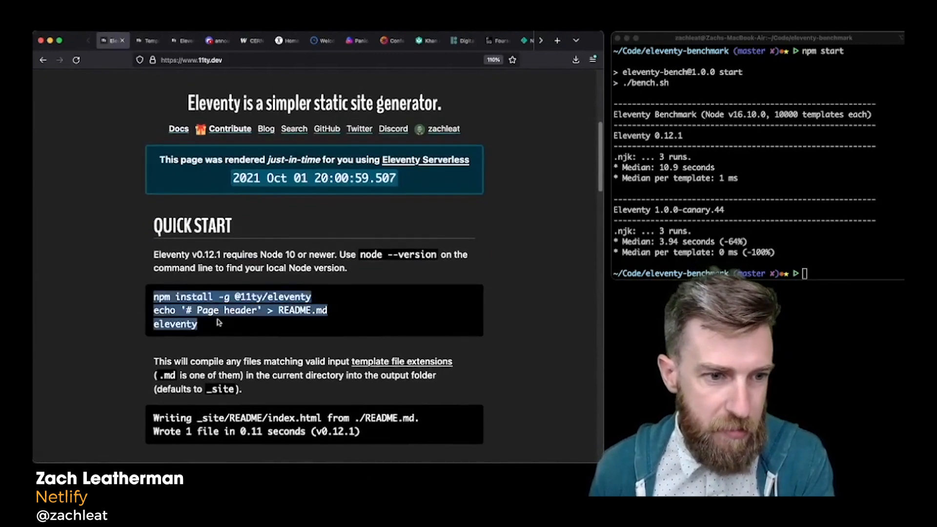
left_click(148, 40)
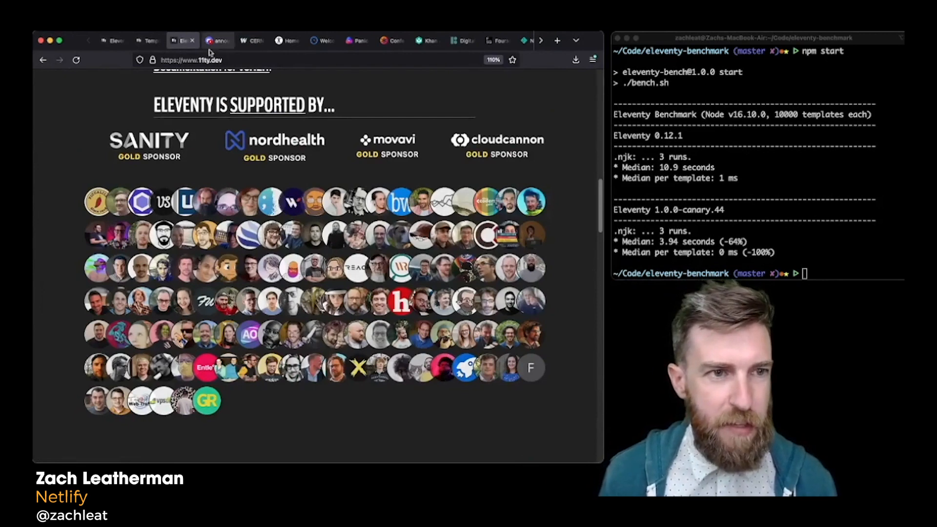
Cycle through the A11Y Project, Nova, CSS-Tricks Conferences and Foursquare tabs to Starter Projects
left_click(218, 40)
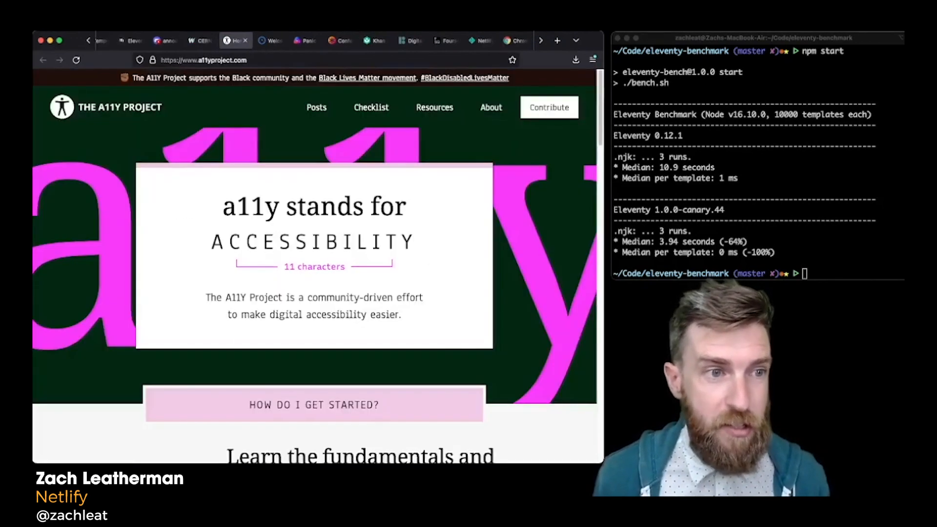
left_click(304, 40)
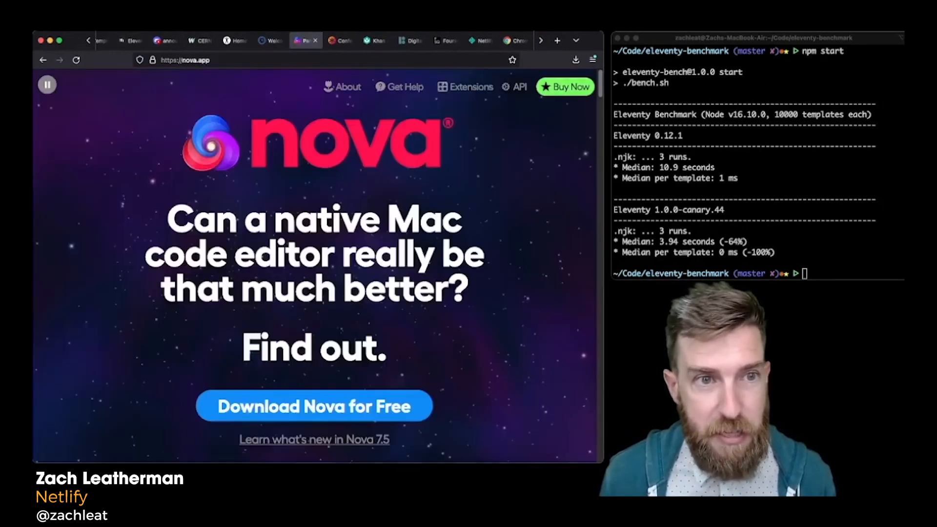
left_click(339, 40)
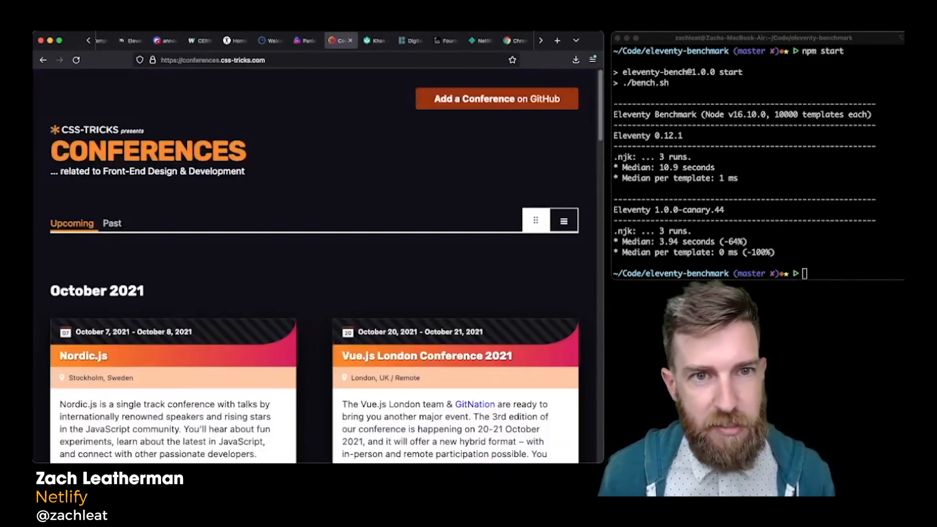
left_click(443, 40)
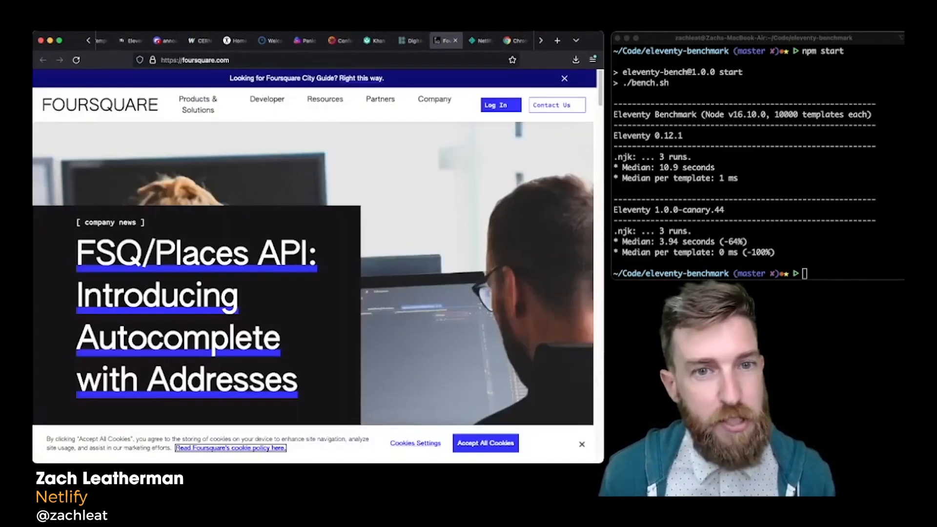
left_click(510, 40)
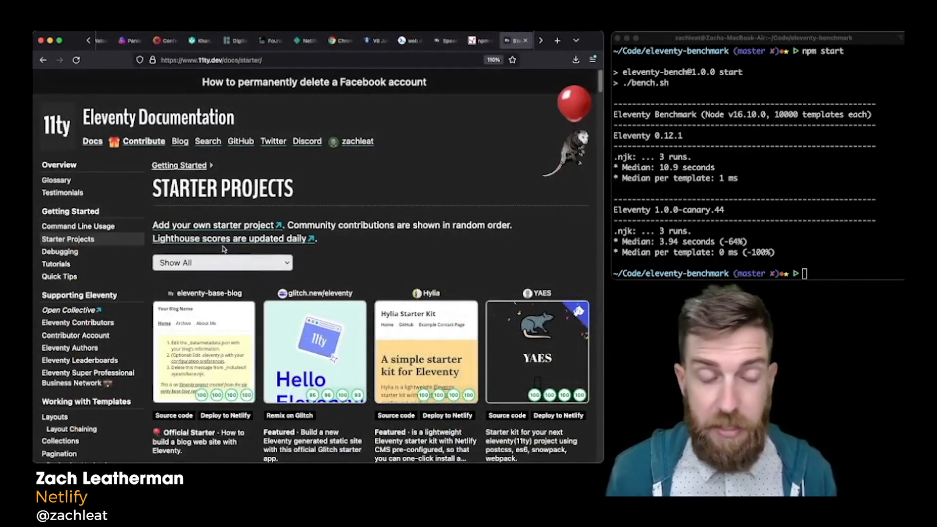
Browse the Starter Projects list and filter it to Four Hundos Lighthouse Score
scroll("down", 3)
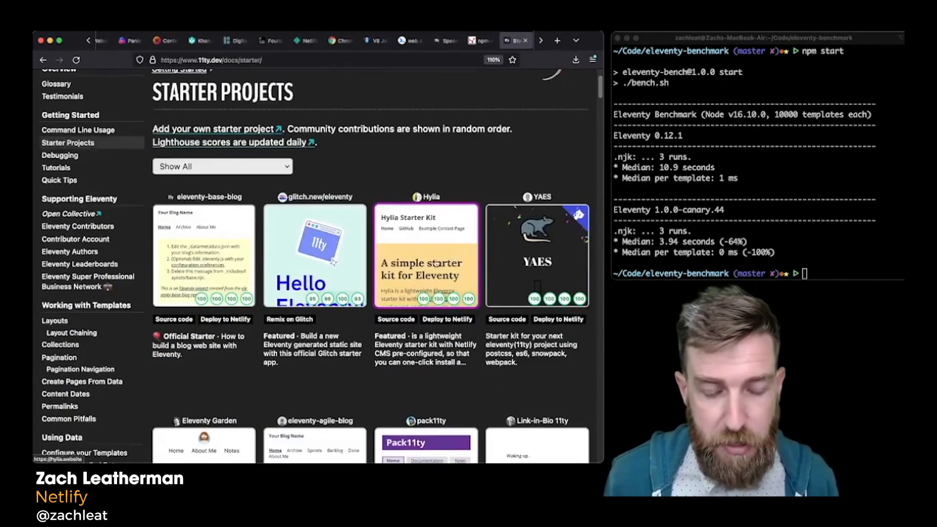
scroll("down", 3)
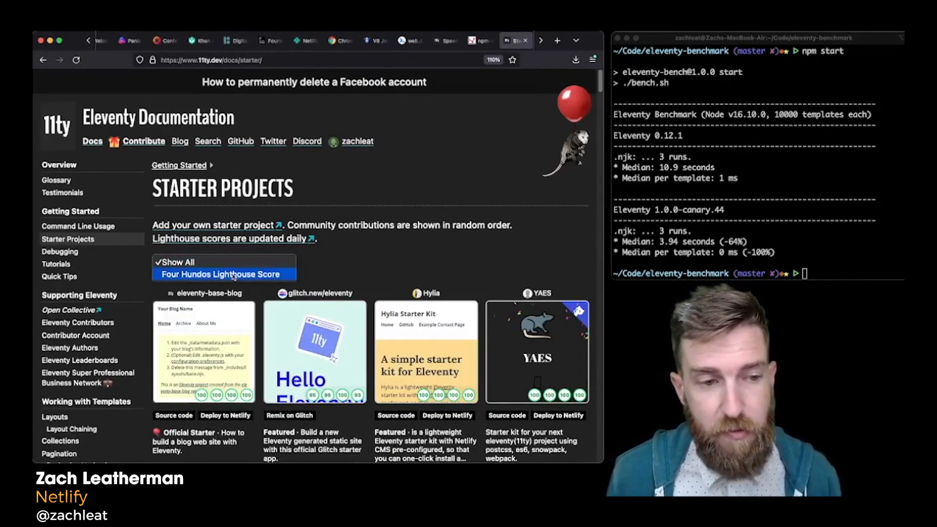
left_click(80, 360)
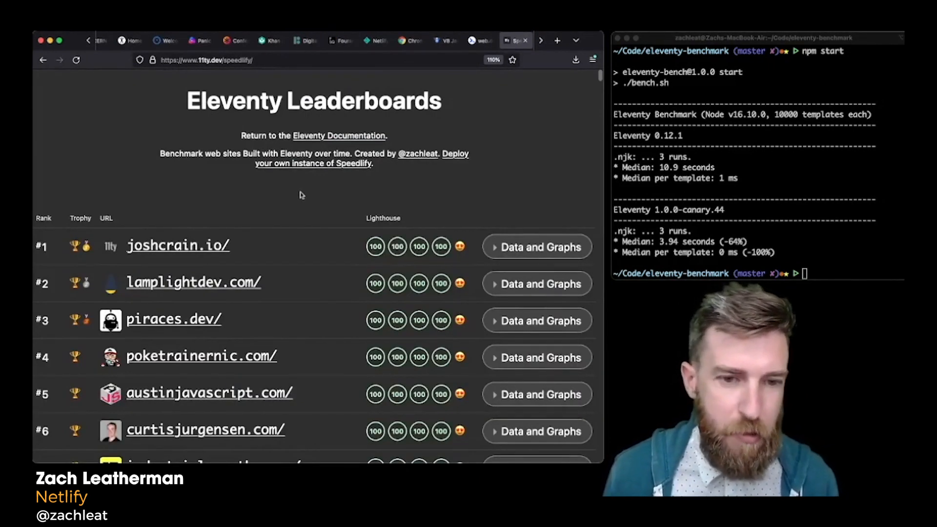
Scroll the Leaderboards rankings #1 through #9, then switch to the Image plugin docs tab
scroll("down", 3)
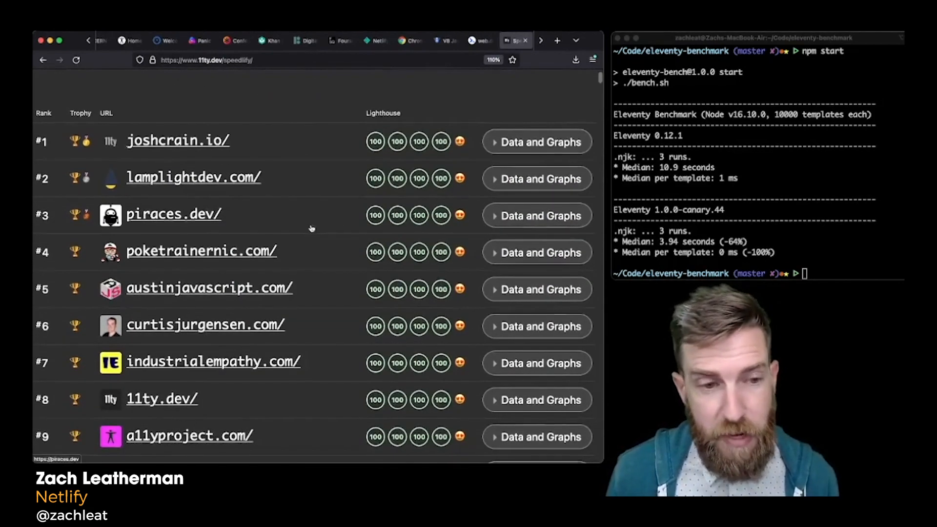
left_click(511, 40)
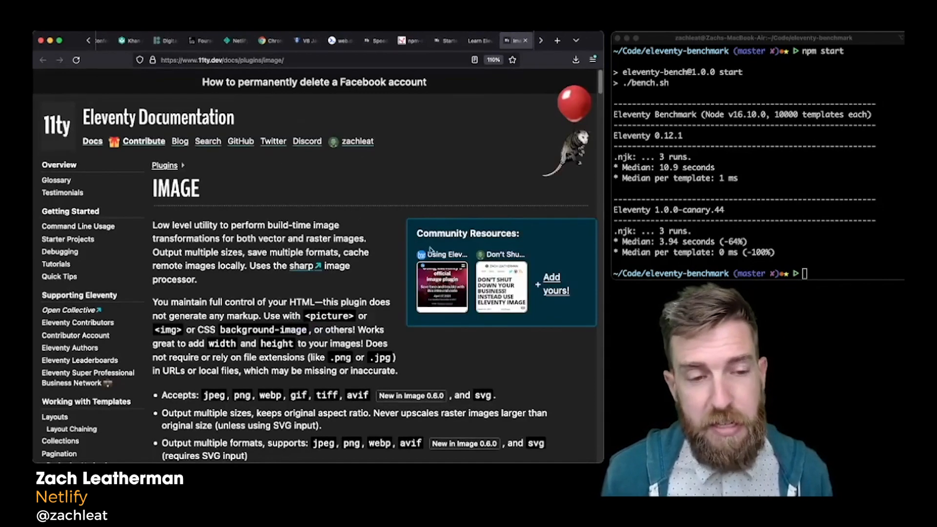
mouse_move(239, 279)
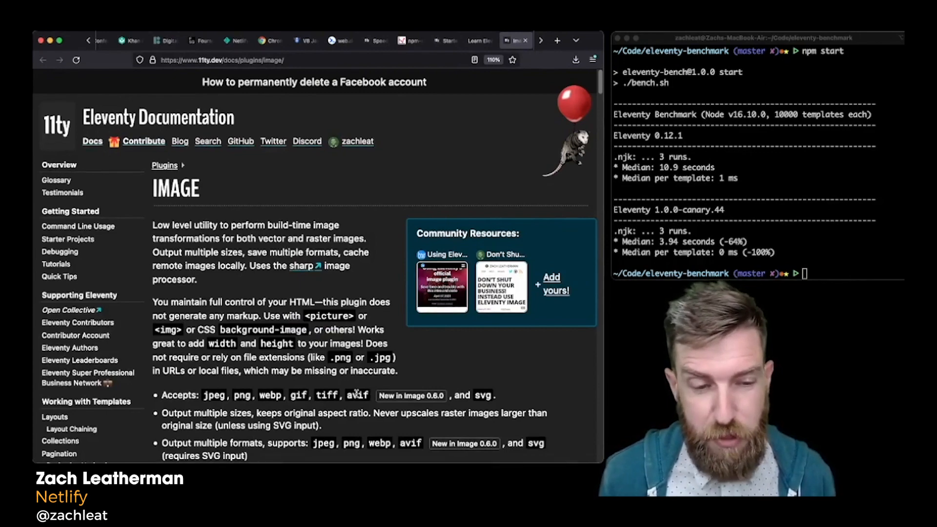
Scroll the Image plugin docs past the feature bullets to the Installation/Usage contents
scroll("down", 3)
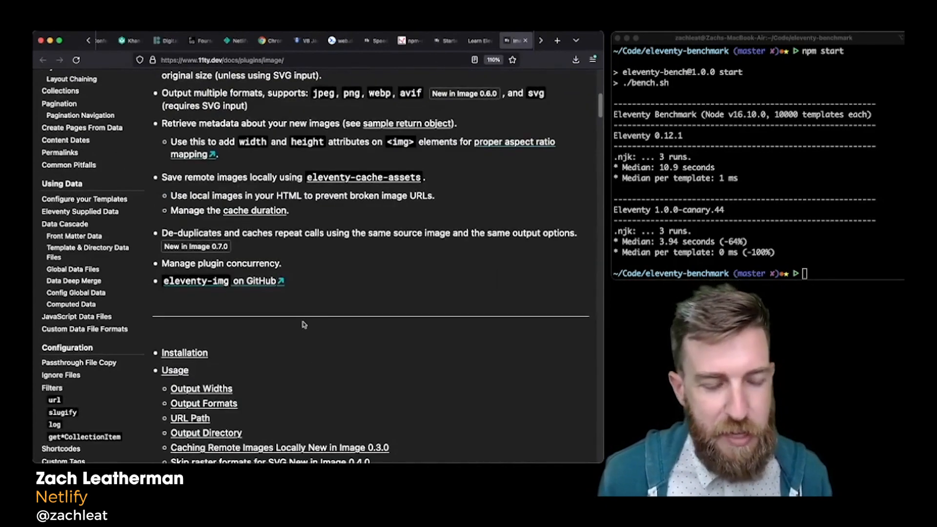
scroll("up", 3)
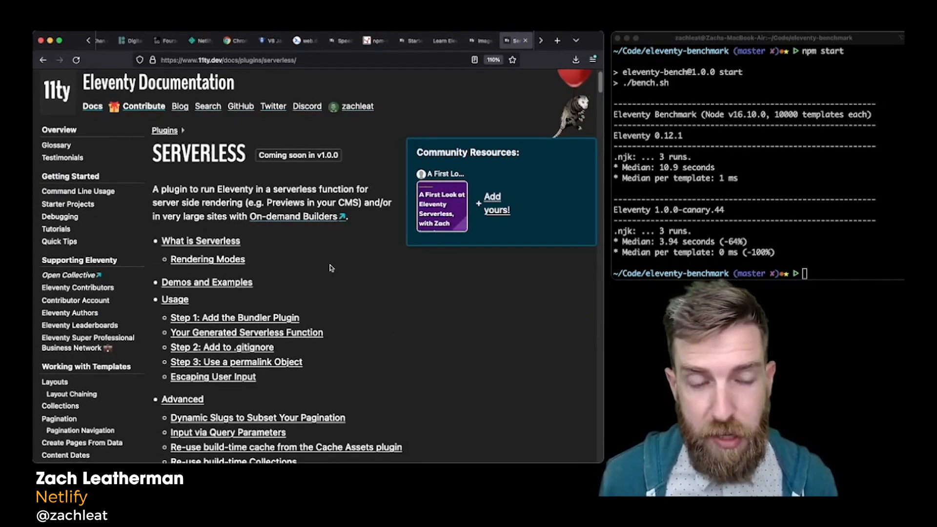
mouse_move(327, 266)
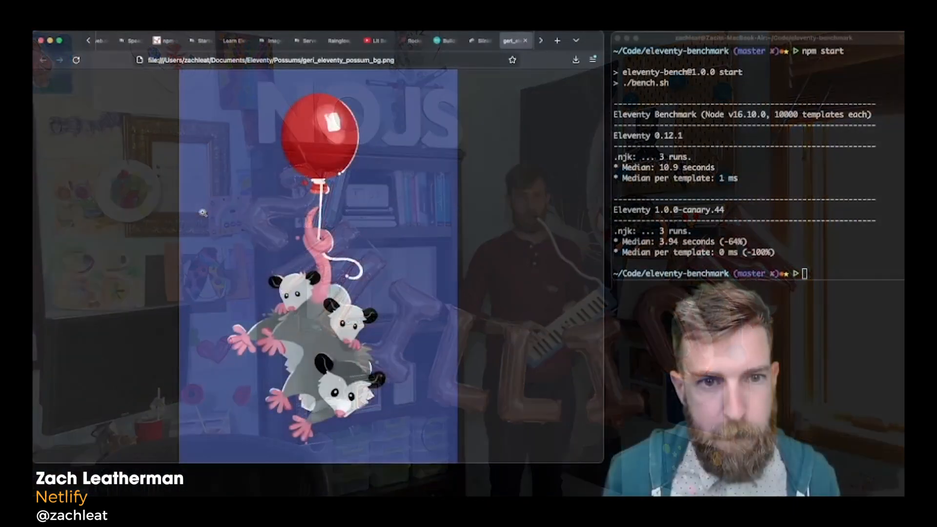
Switch to the eleventy1point0.png tab showing the '11ty 1.0 Available now! beta' image
left_click(513, 40)
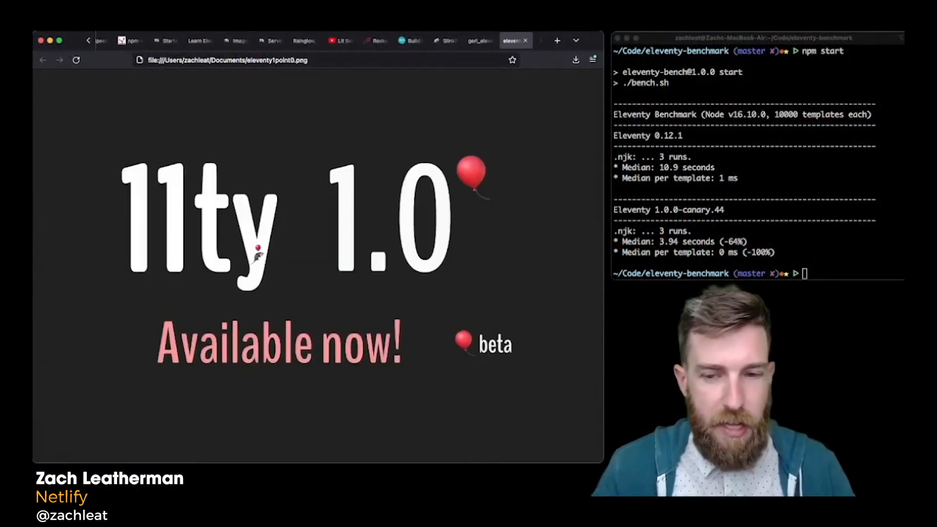